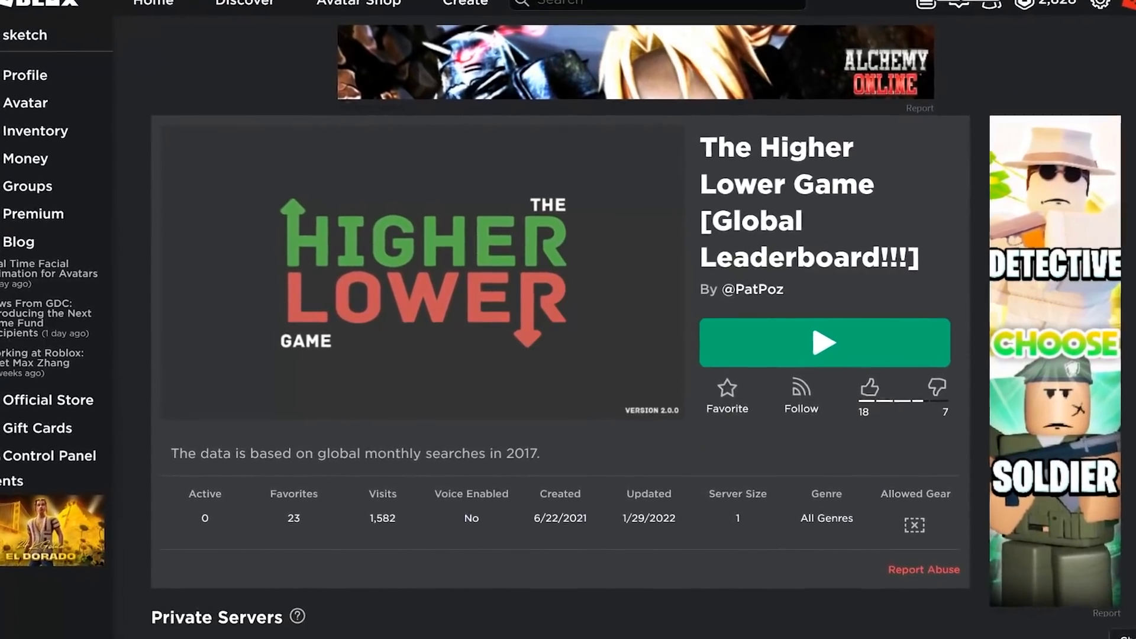
Step: Launch The Higher Lower Game from its Roblox page and wait for the title screen
left_click(823, 342)
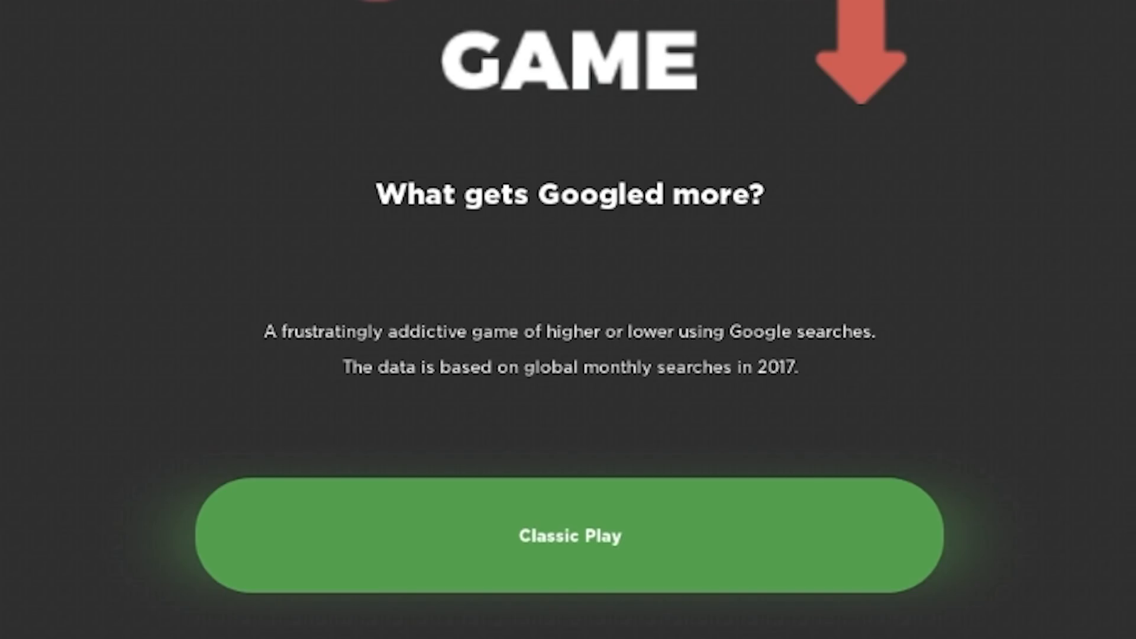
Step: Play a Classic round, miss the Vietnam vs America's Got Talent guess, and return to the title screen
left_click(569, 536)
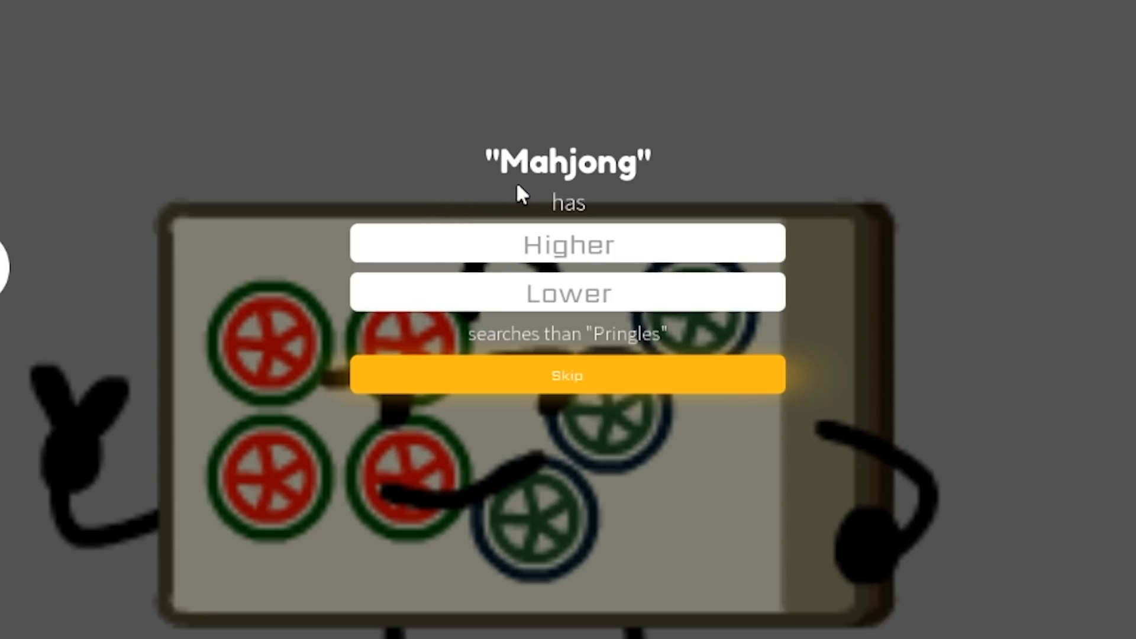
mouse_move(590, 292)
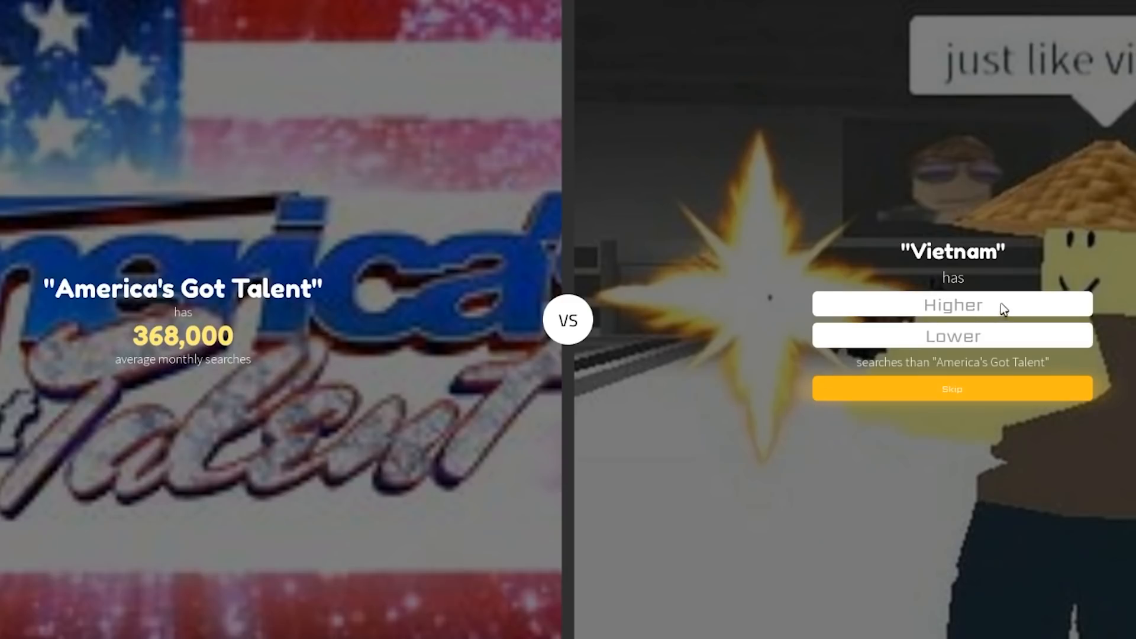
left_click(952, 304)
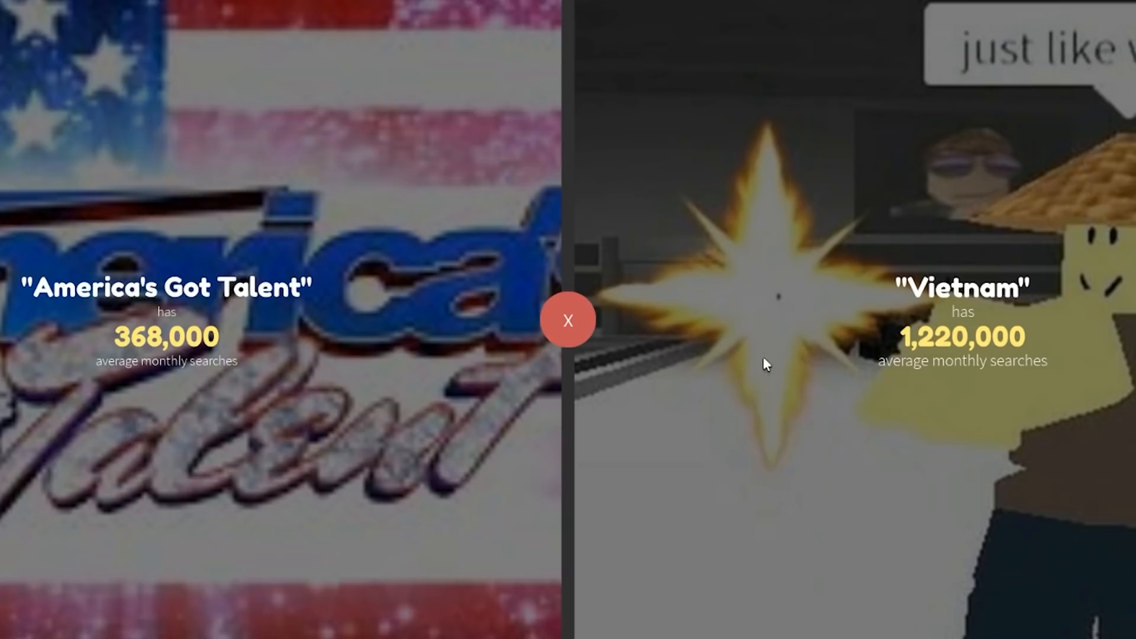
left_click(567, 319)
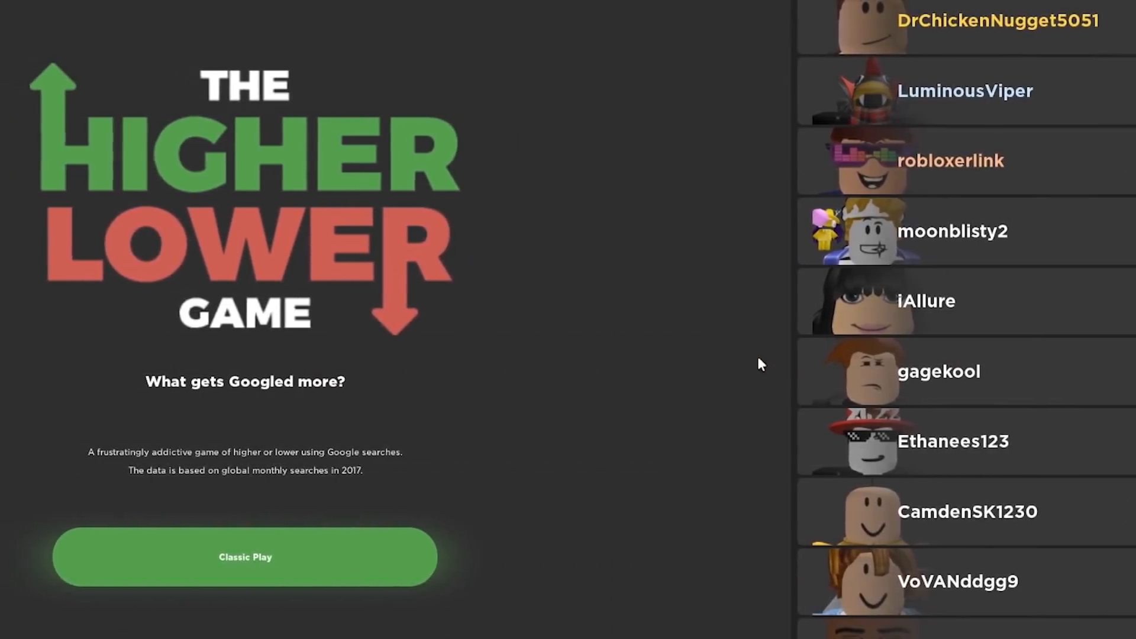
Step: Start a new Classic round and guess Protein Shakes is searched less than Poodle
left_click(244, 556)
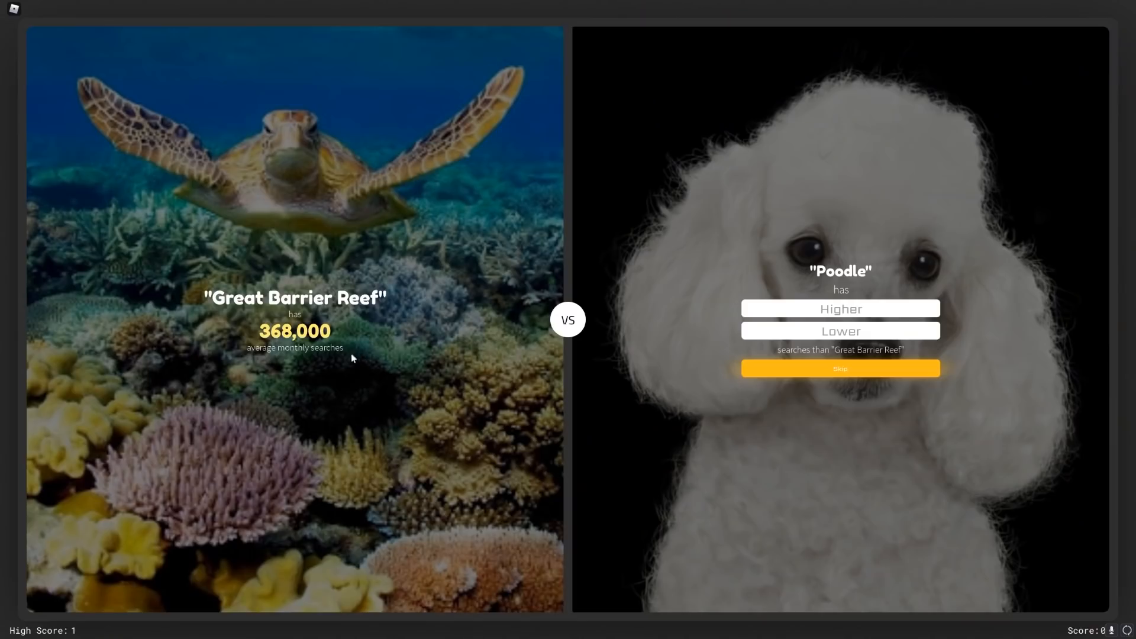
mouse_move(699, 330)
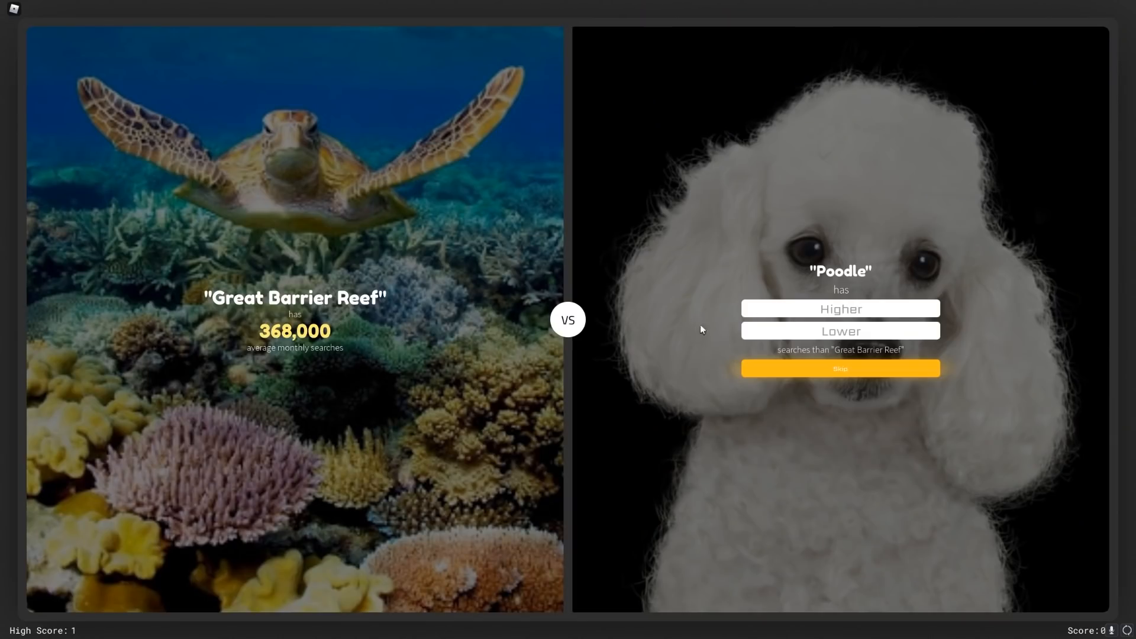
mouse_move(796, 291)
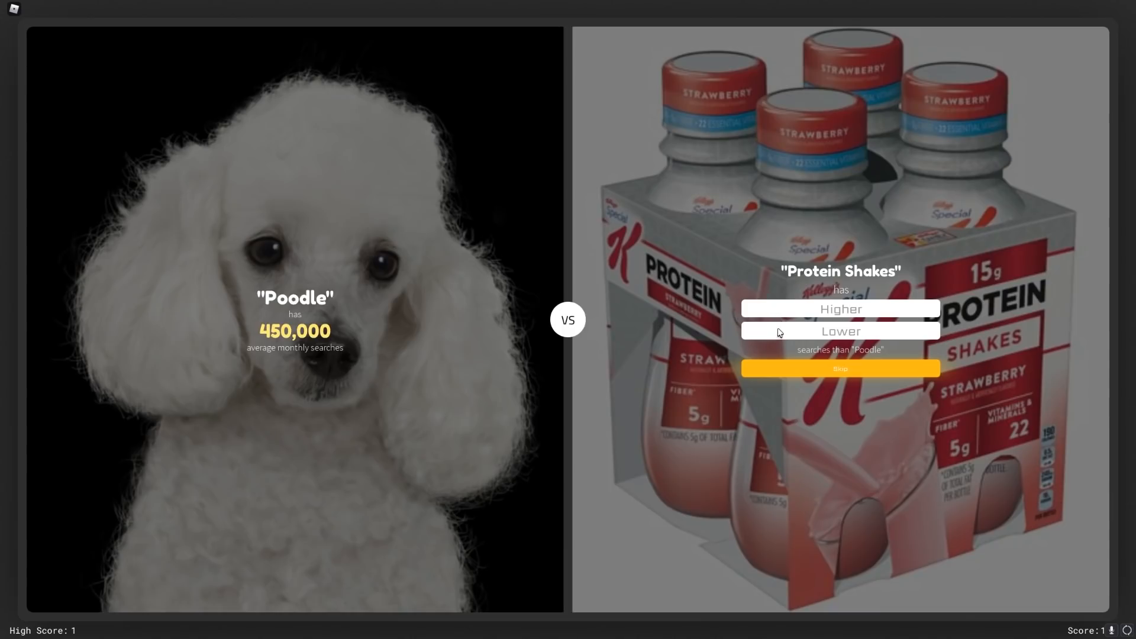
left_click(839, 332)
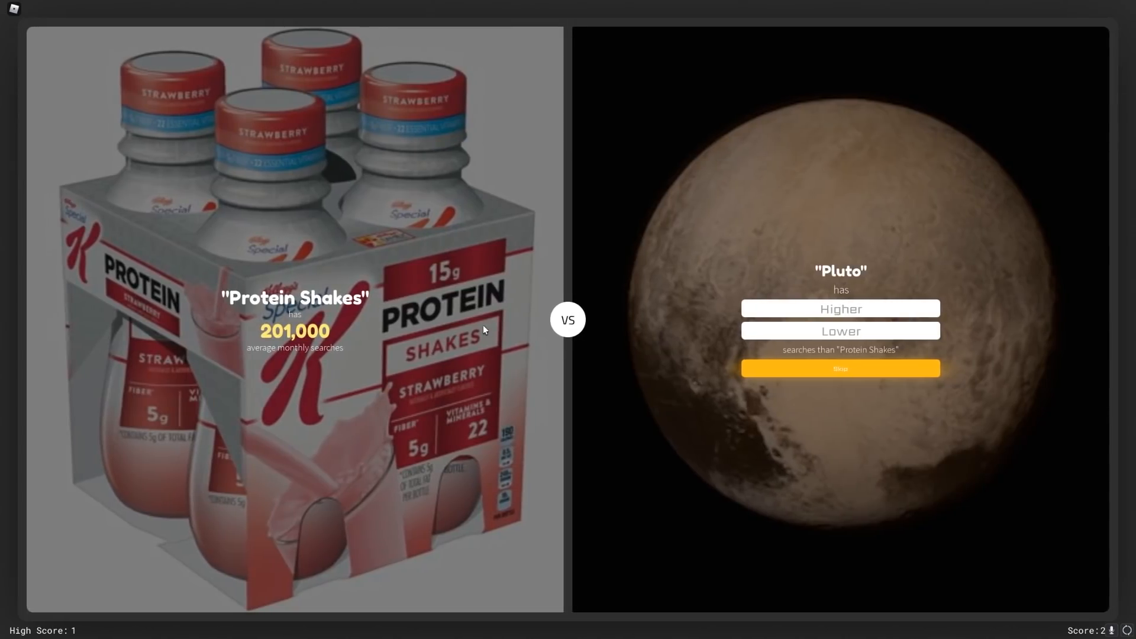
mouse_move(751, 314)
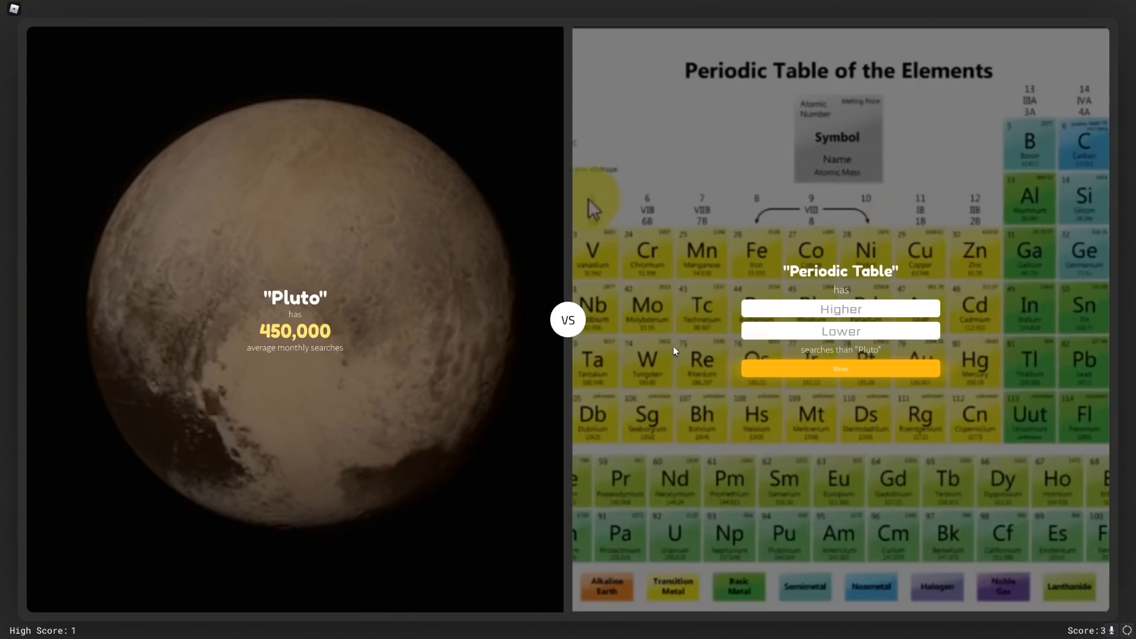
mouse_move(677, 348)
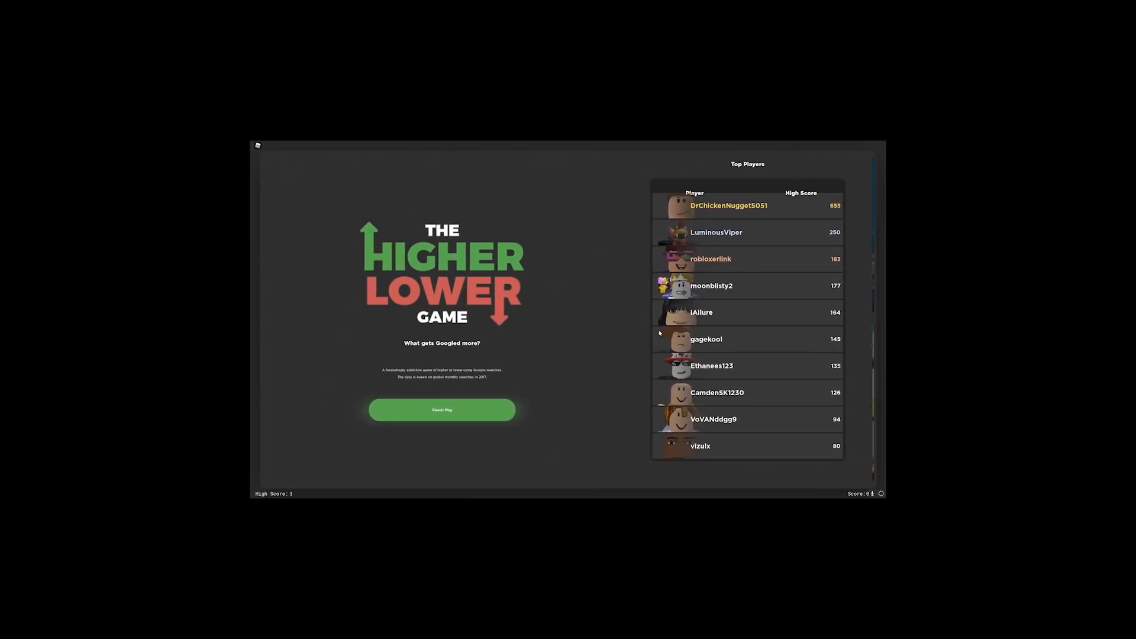
Step: Lose a Classic round on Birthday Cake vs The Office, then start a fresh game
left_click(441, 409)
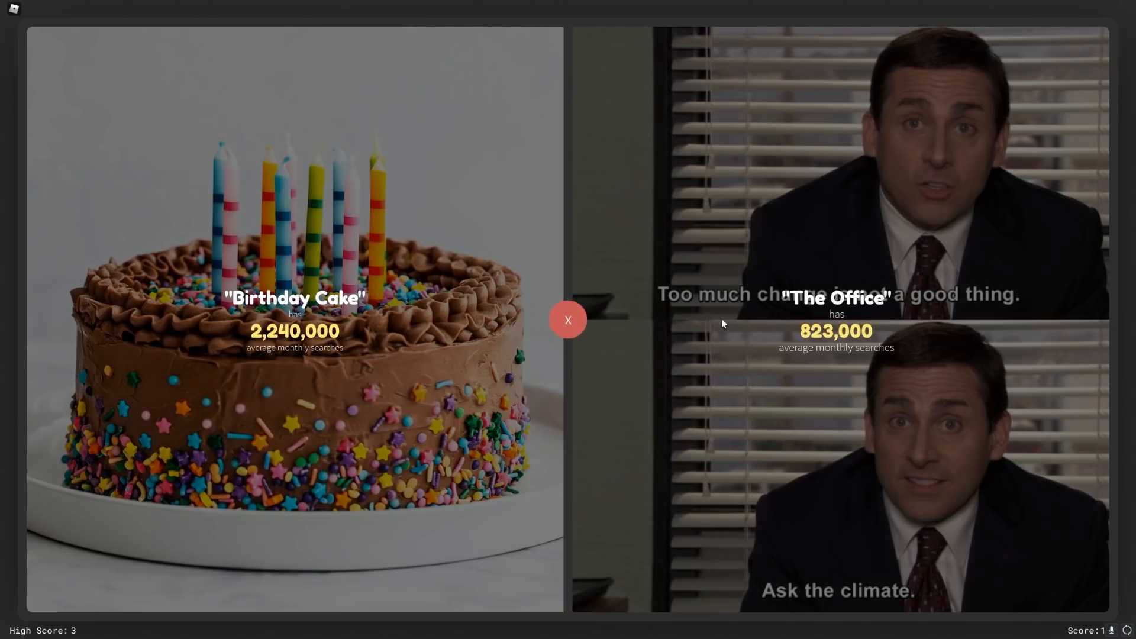
left_click(568, 319)
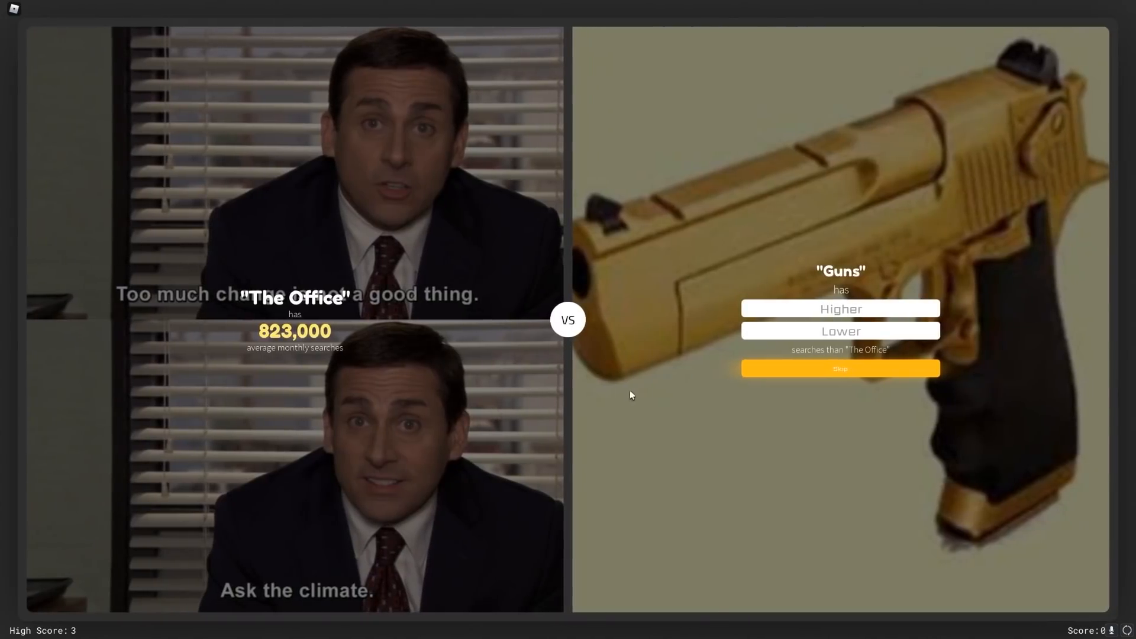
Step: Answer the Guns vs The Office and Jackie Chan vs Triathlon matchups, pushing the high score to 6
left_click(840, 309)
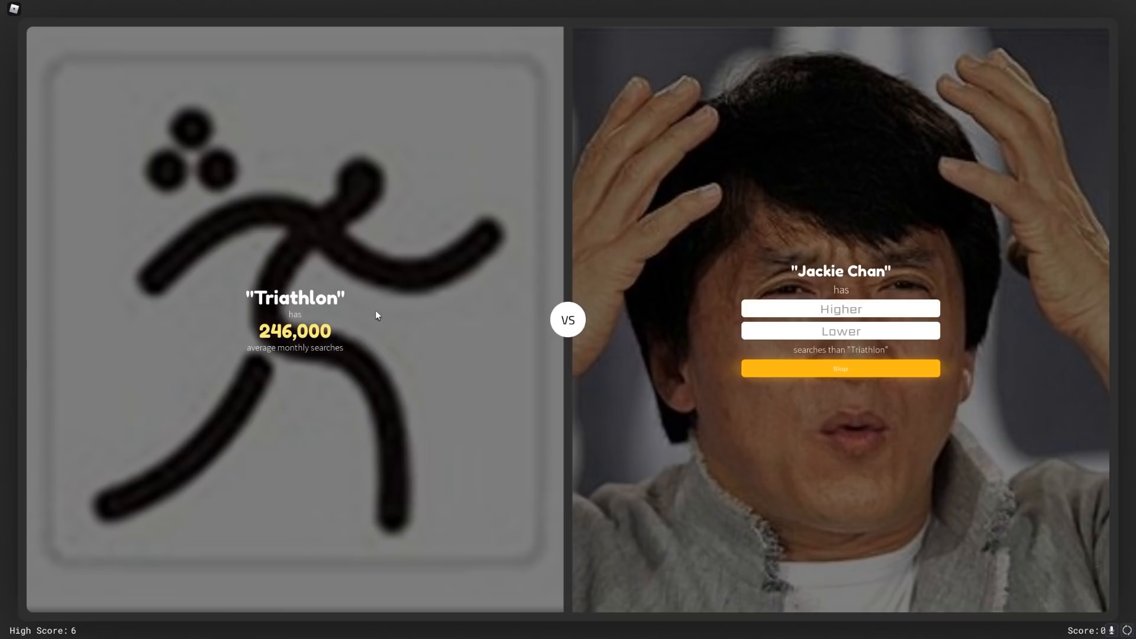
left_click(839, 309)
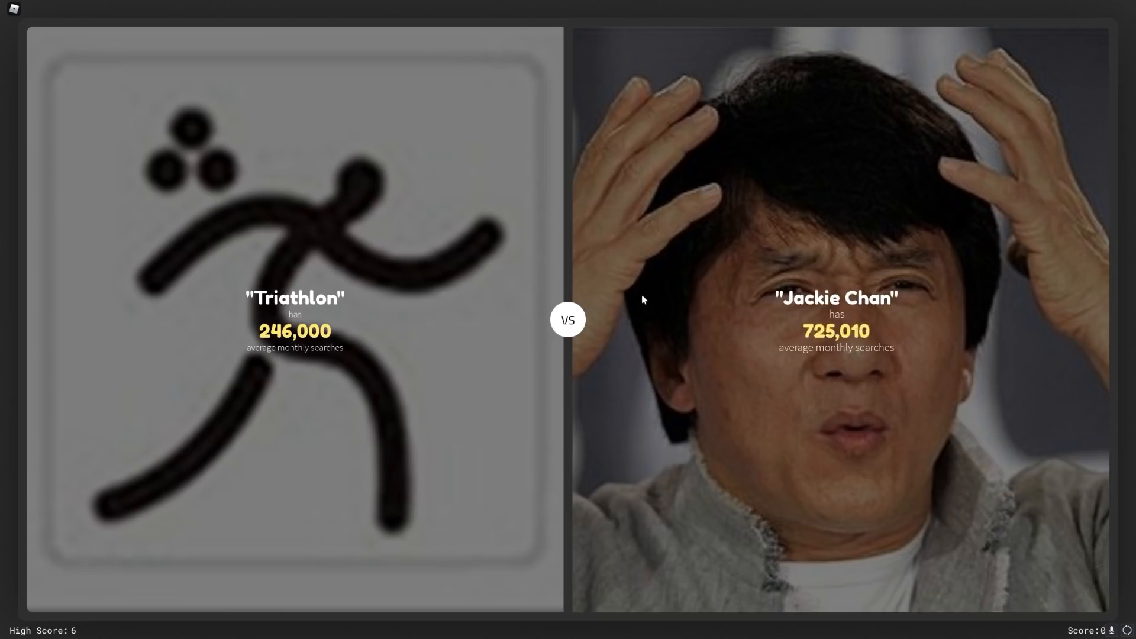
left_click(836, 319)
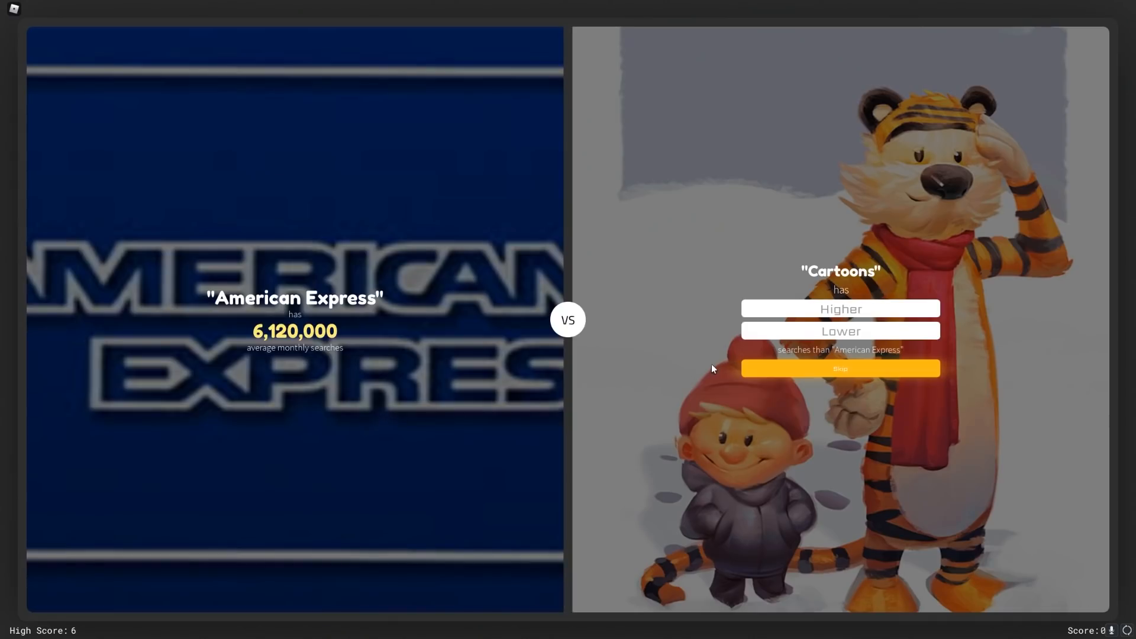
mouse_move(697, 355)
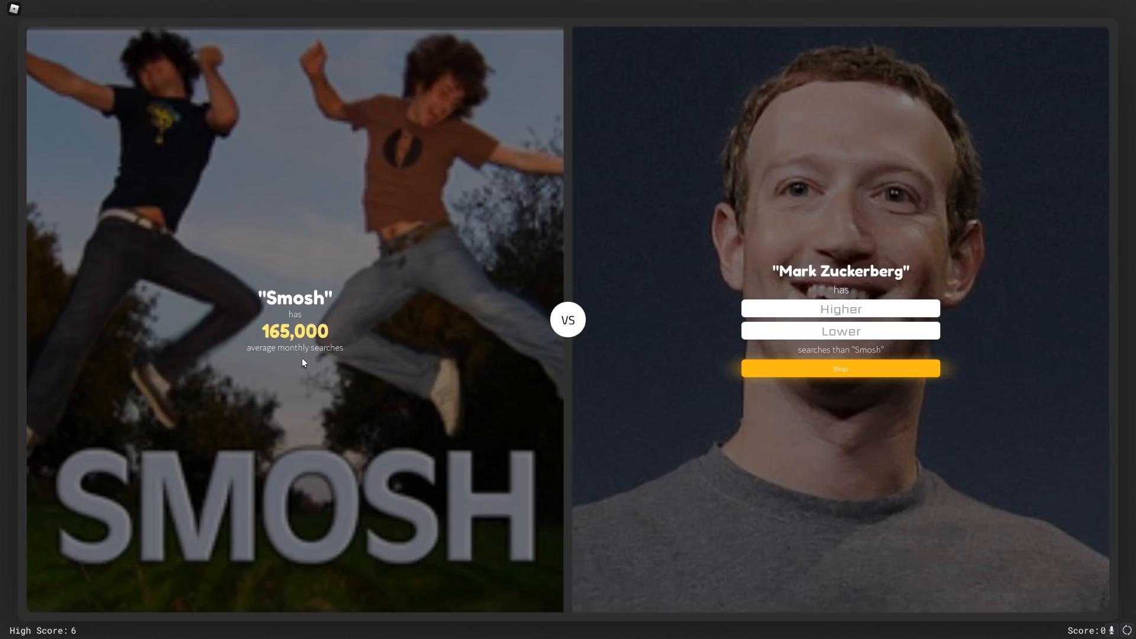
mouse_move(304, 355)
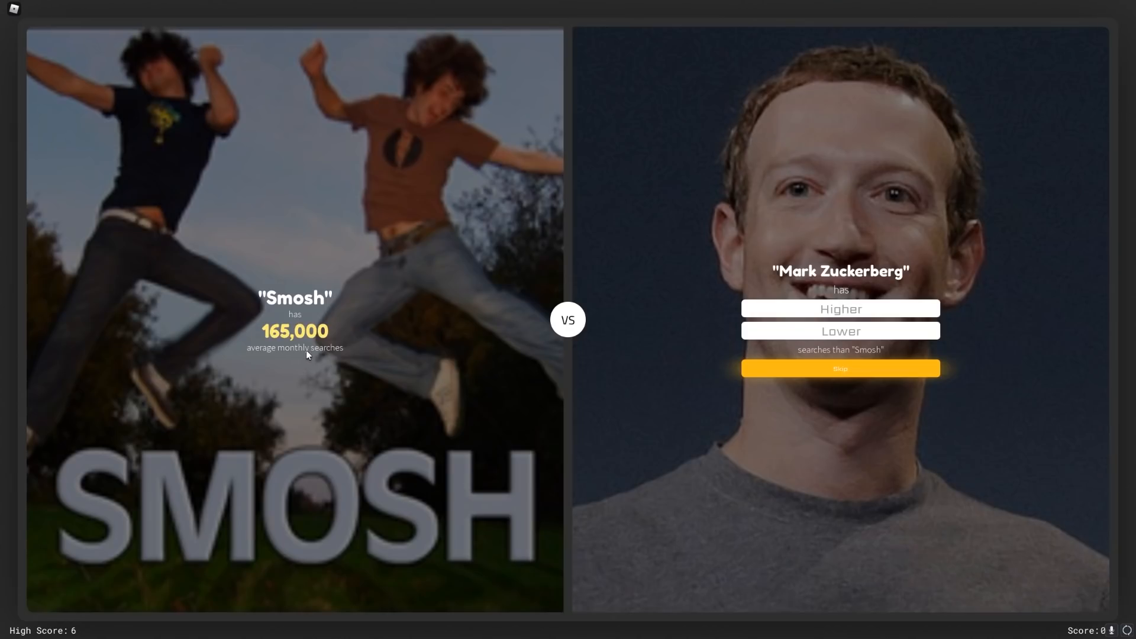
Step: Guess Zuckerberg, Springsteen, Car Wash, Exchange Rate, Uranus and Rowing matchups until game over
left_click(839, 309)
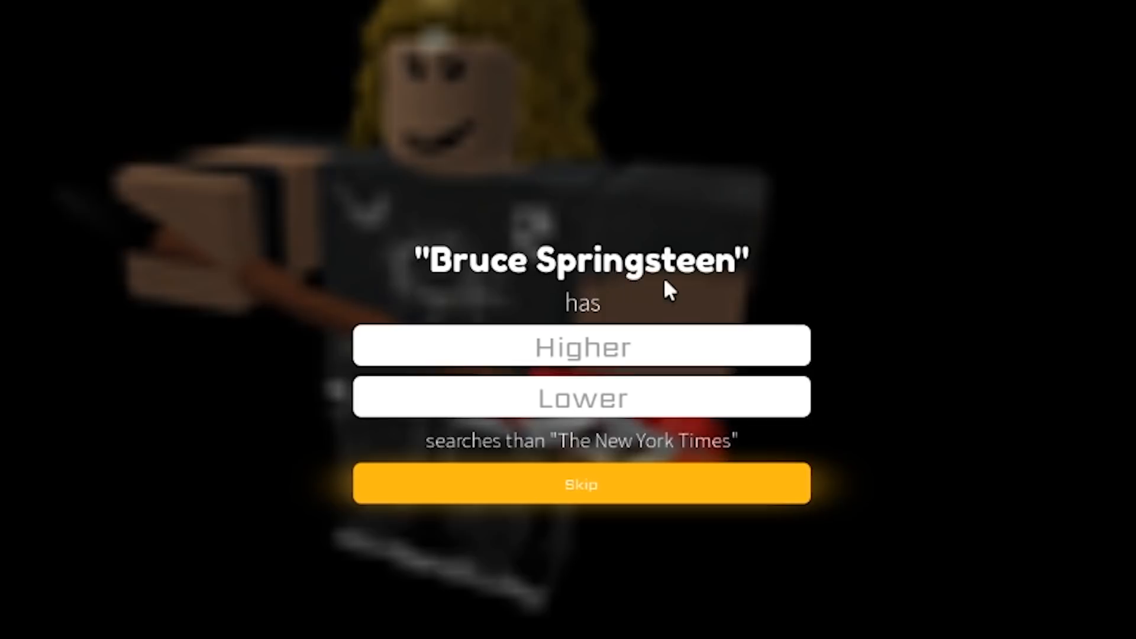
left_click(580, 345)
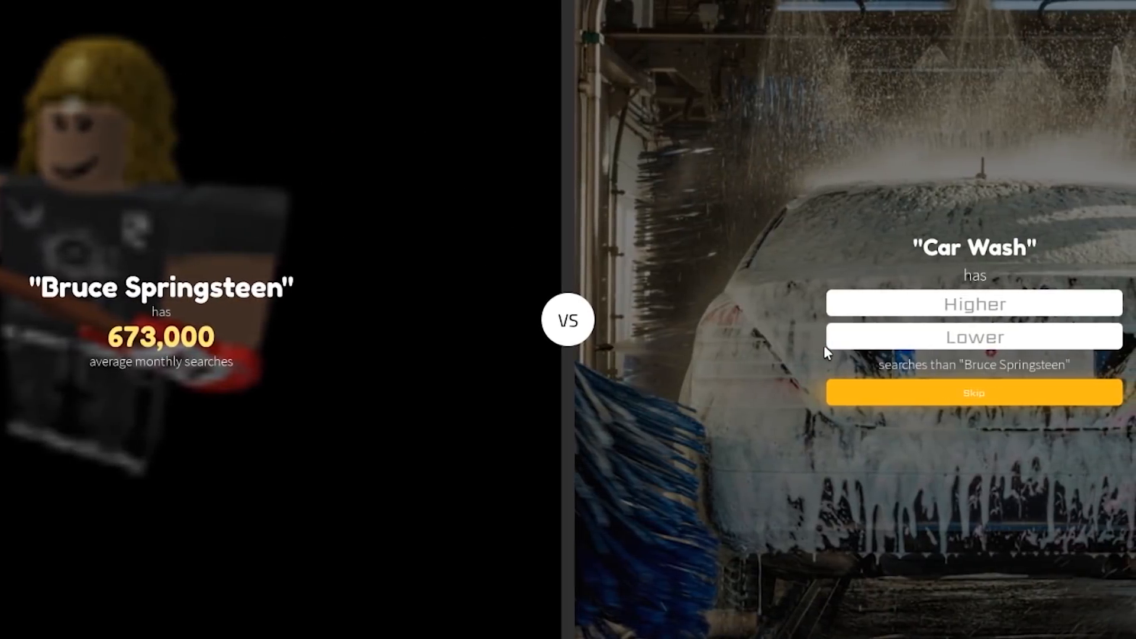
left_click(972, 303)
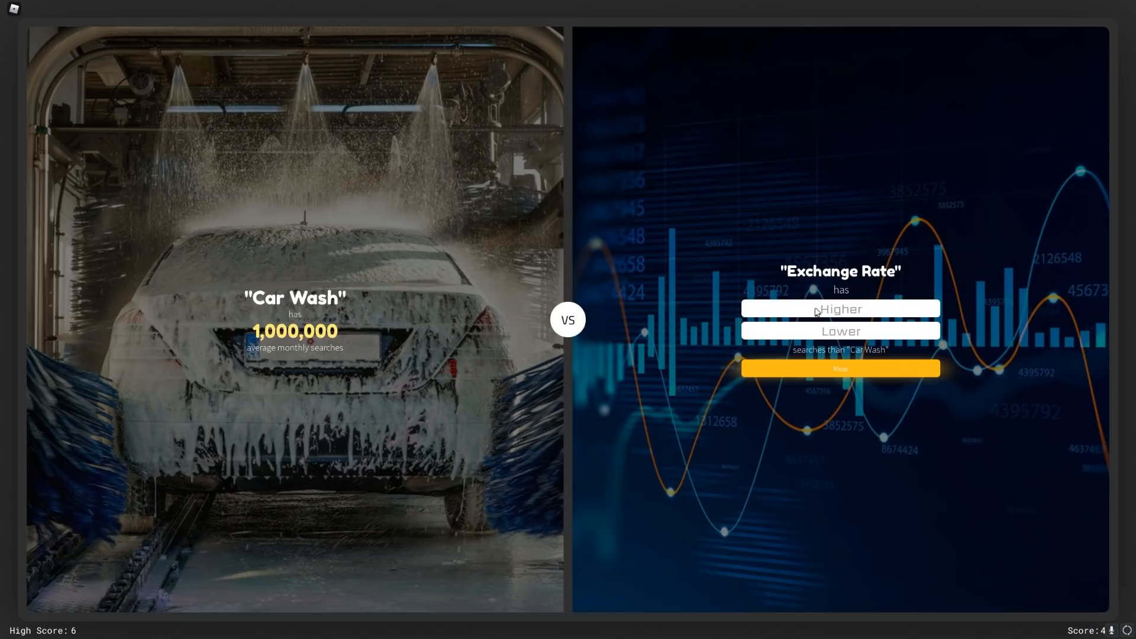
left_click(839, 308)
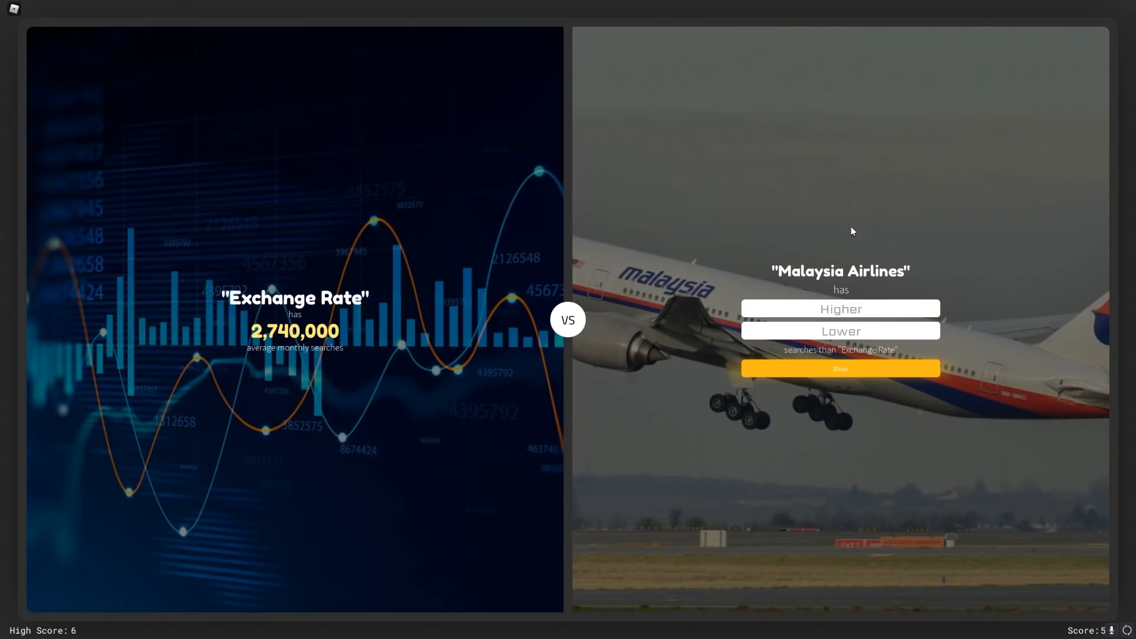
mouse_move(758, 231)
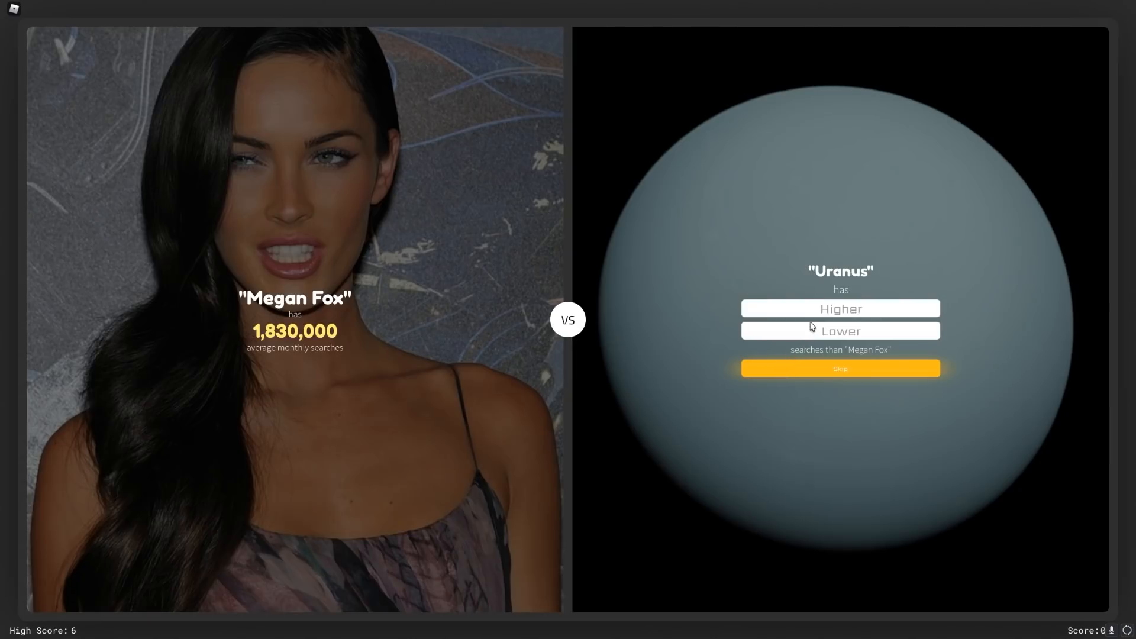
left_click(839, 332)
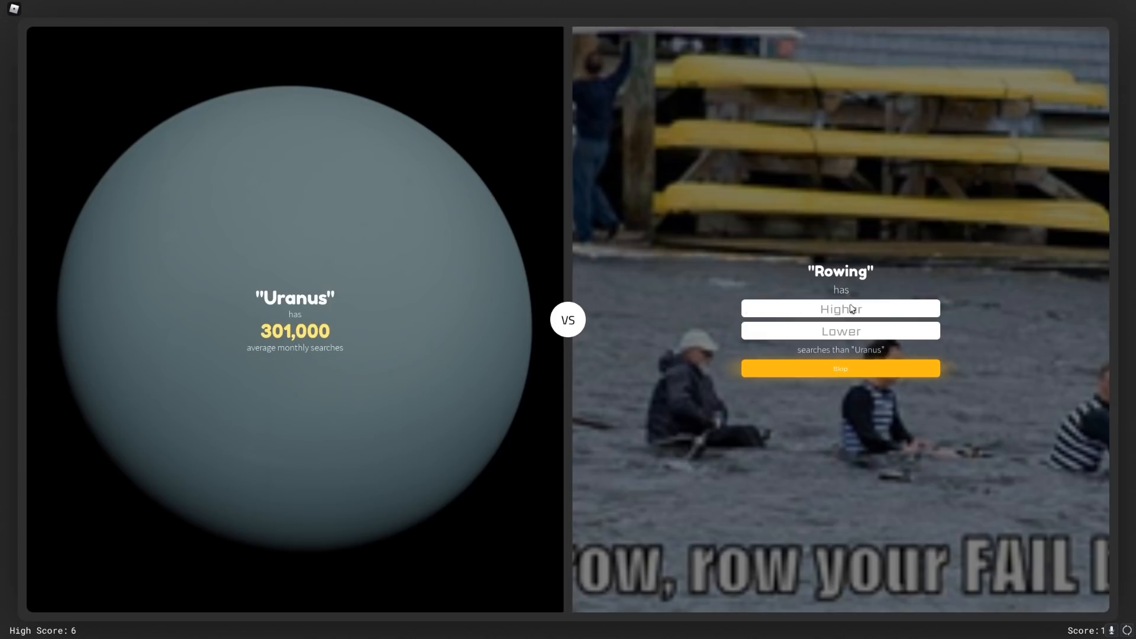
left_click(839, 332)
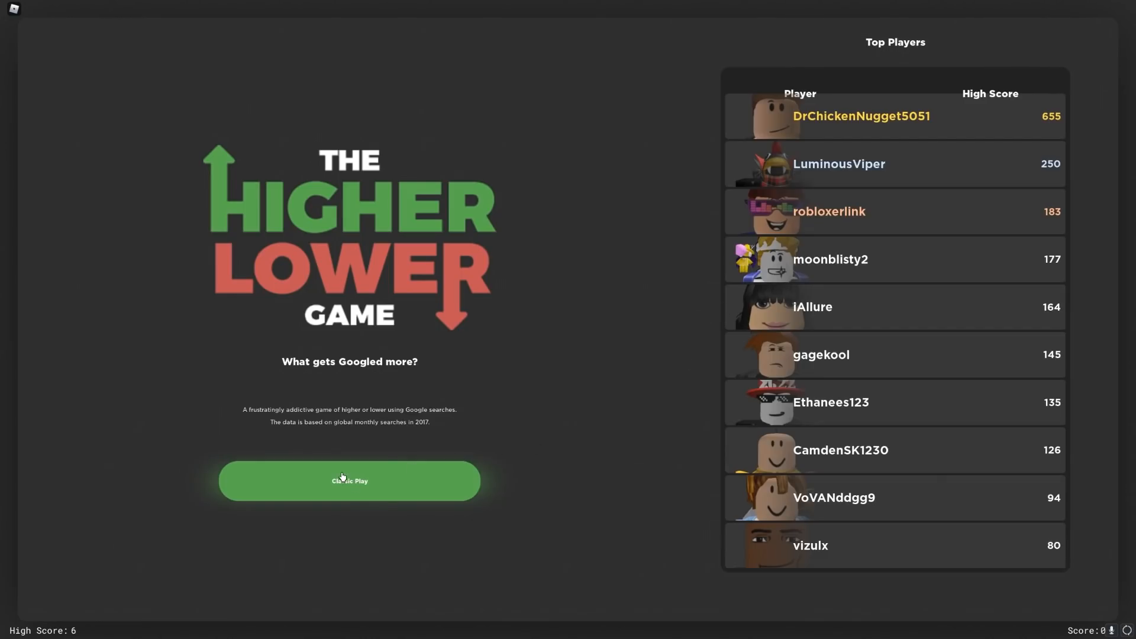
Step: Start a new Classic game and guess PayPal and Halloween are searched more
left_click(348, 480)
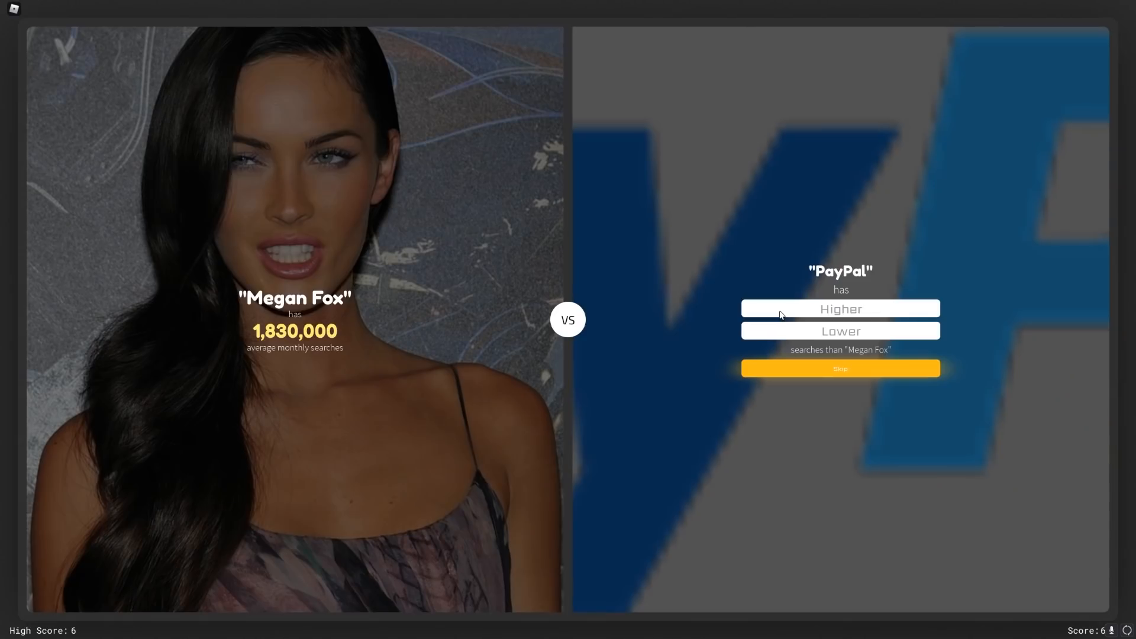
left_click(839, 309)
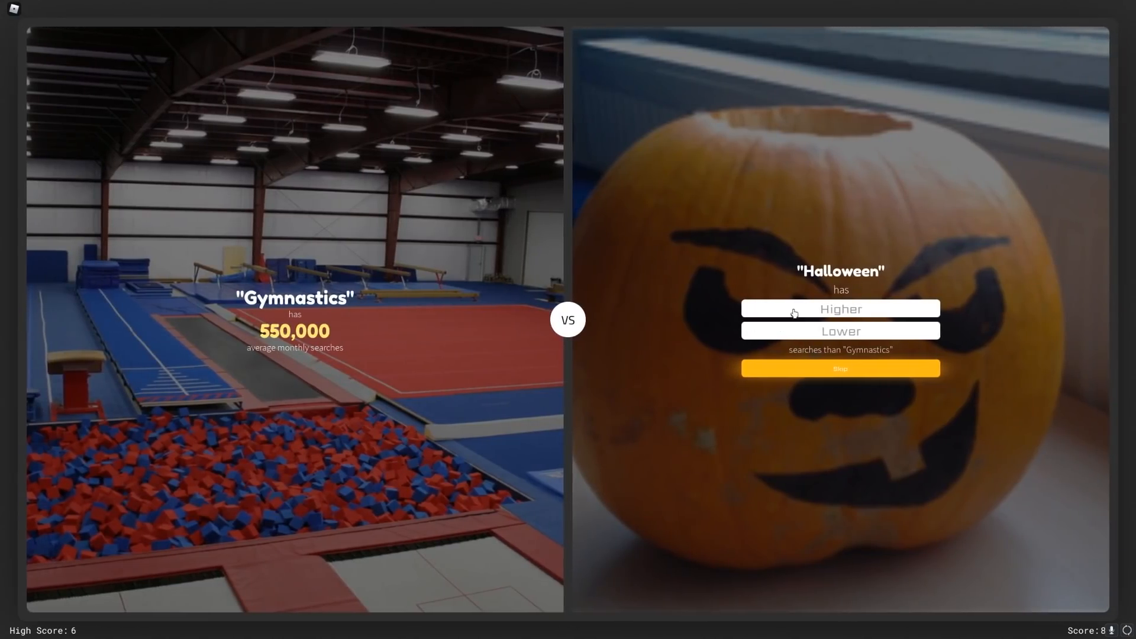
left_click(839, 309)
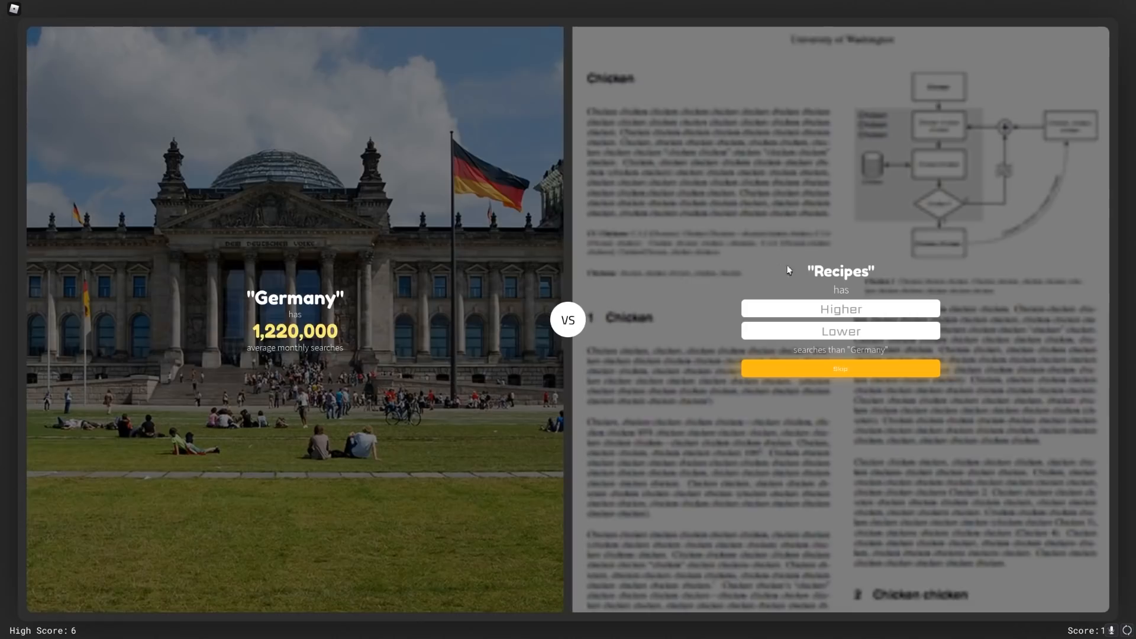
mouse_move(297, 298)
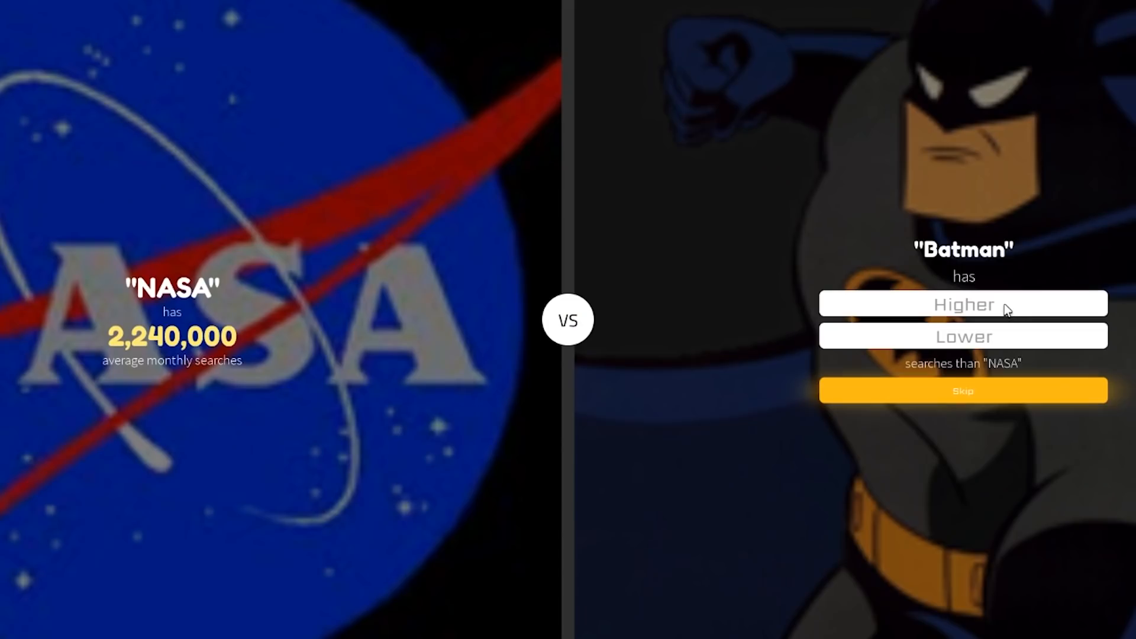
Step: Guess Batman higher, Pests Control lower, Google higher, and Smosh lower until the run ends
left_click(963, 304)
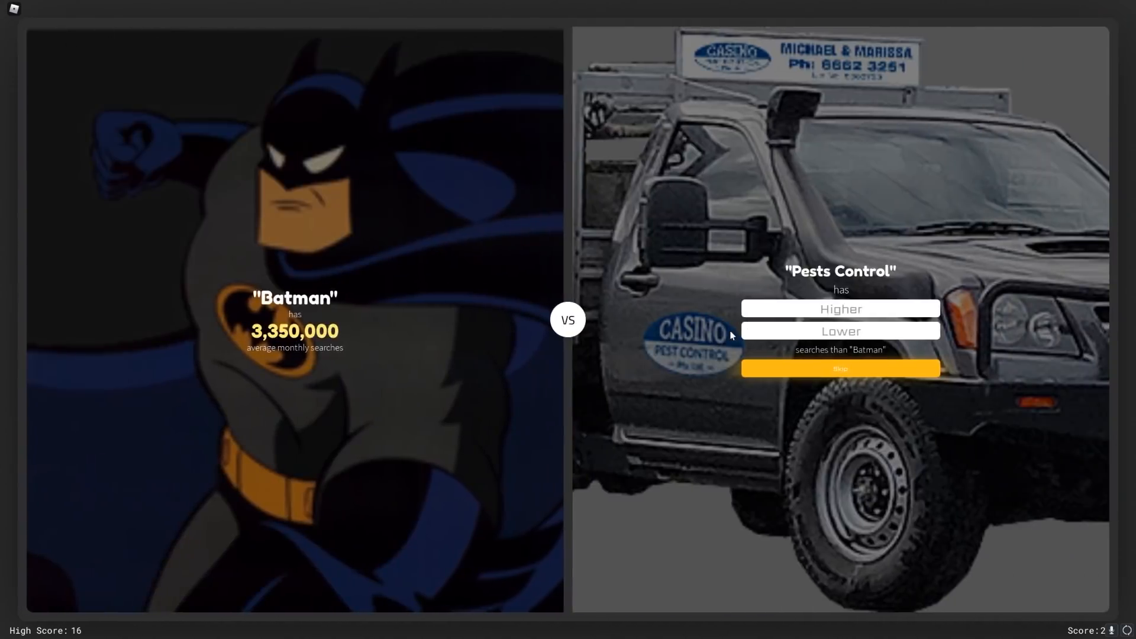
left_click(839, 332)
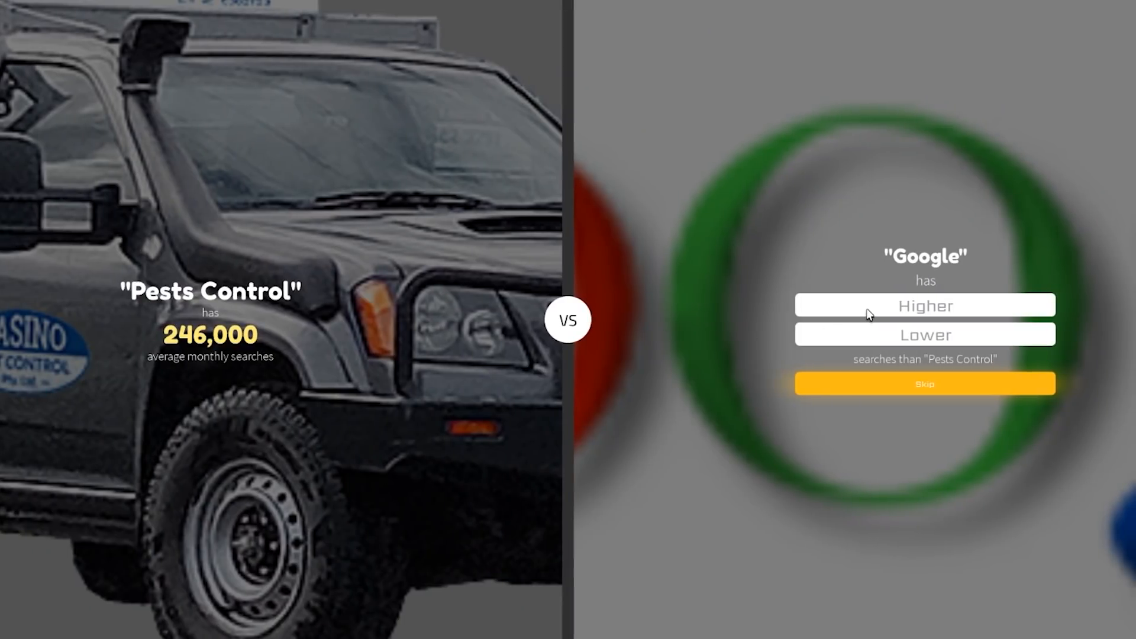
left_click(924, 306)
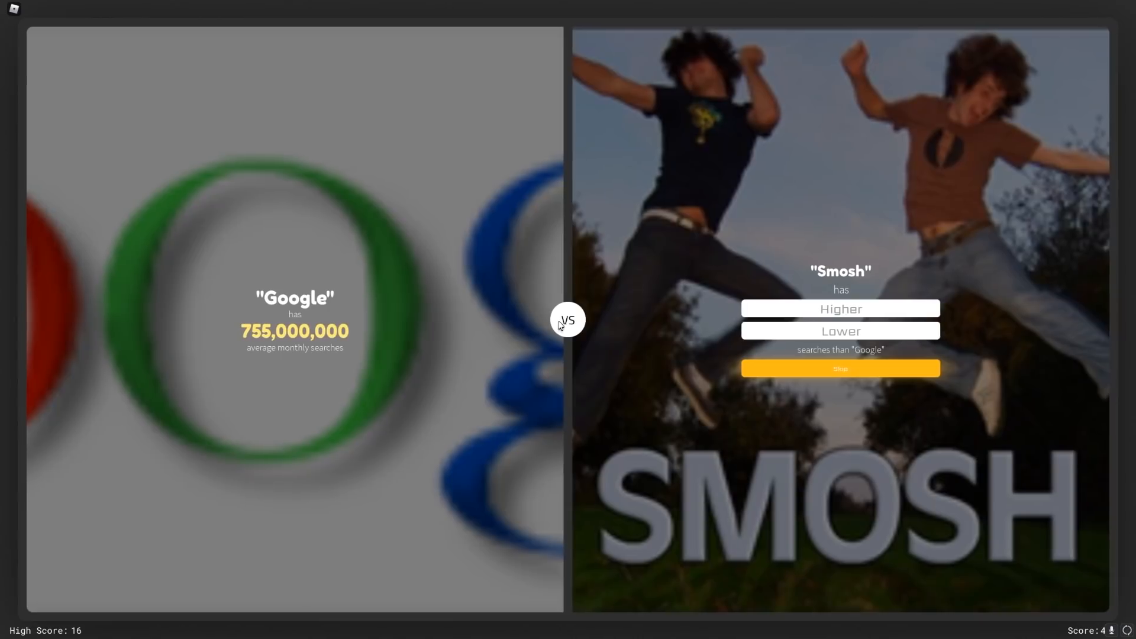
mouse_move(219, 283)
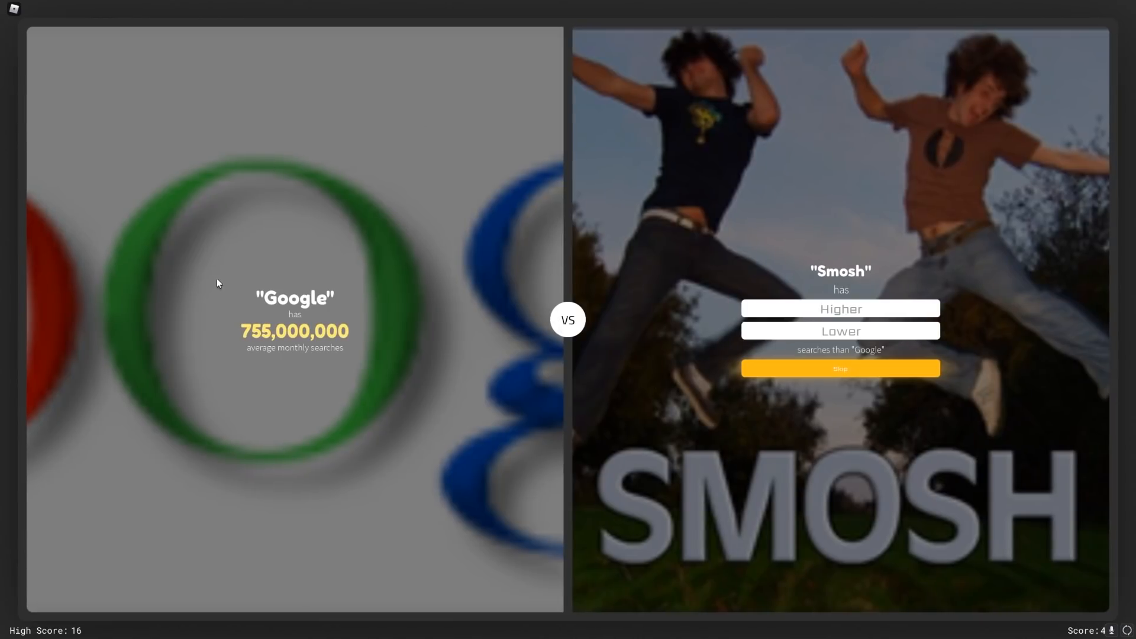
mouse_move(813, 333)
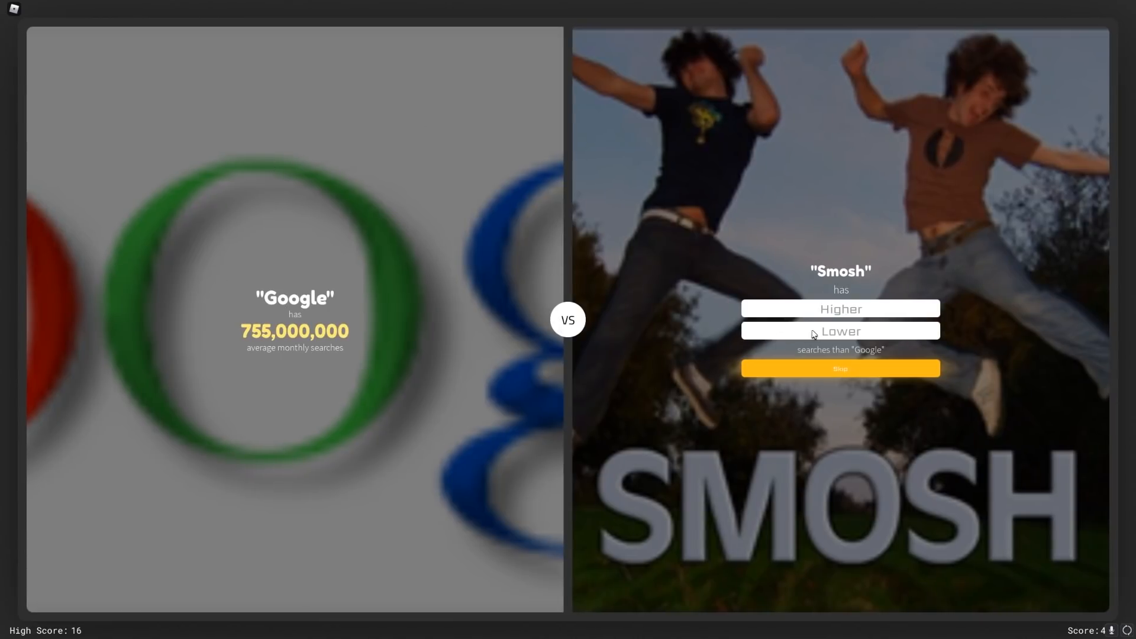
left_click(839, 331)
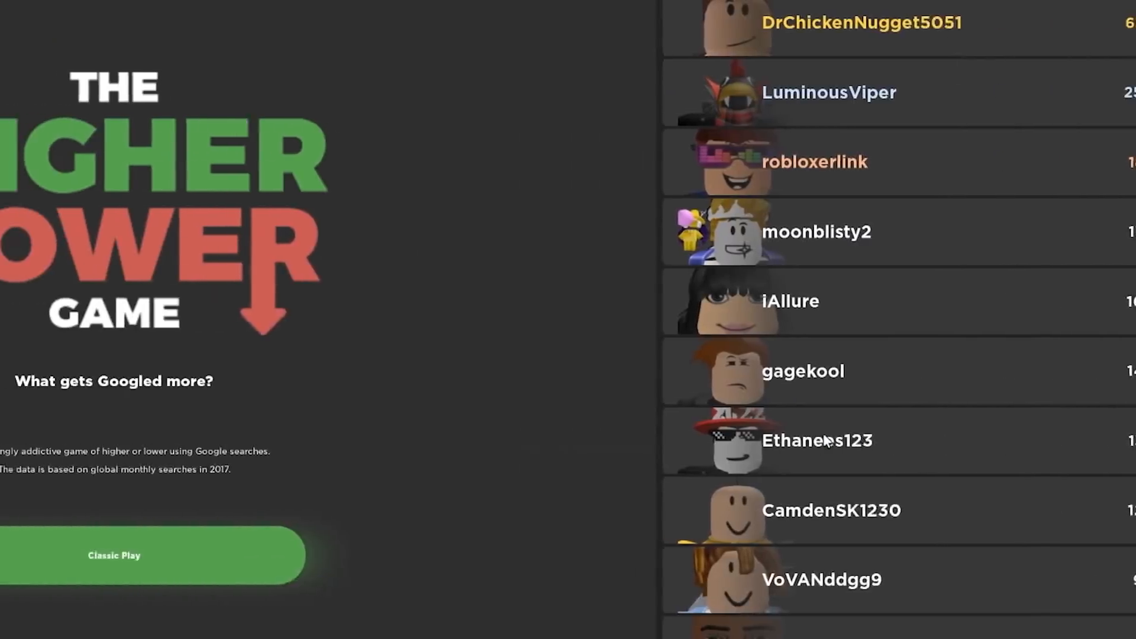
Step: Start another Classic game and answer Tony Hawk lower, China higher, and Ugly vs FaZe Clan
left_click(113, 555)
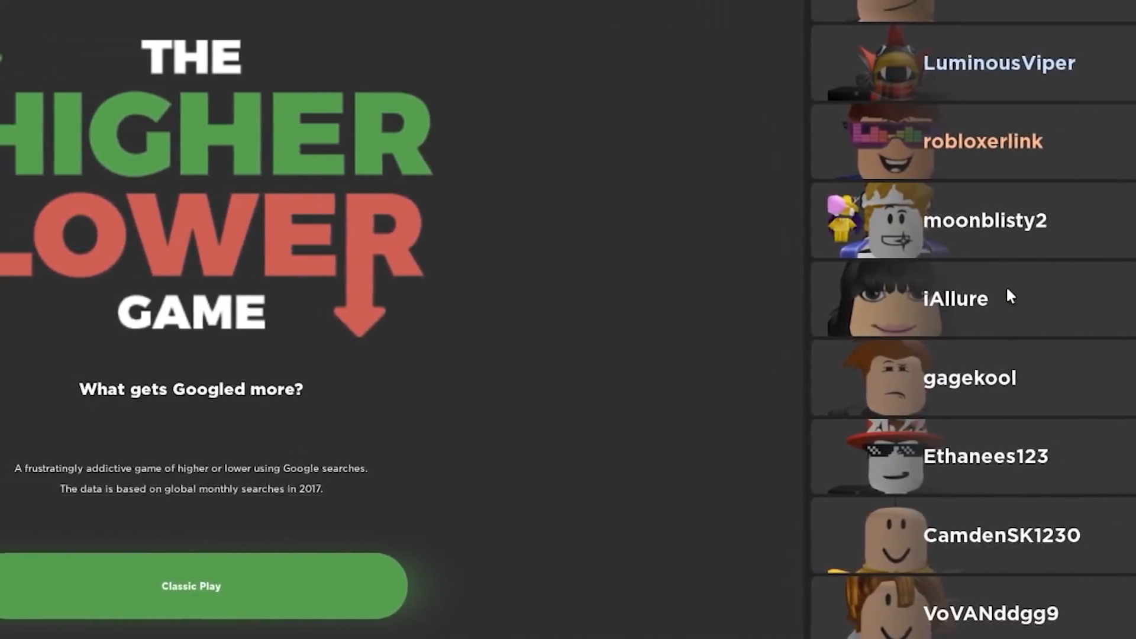
left_click(191, 585)
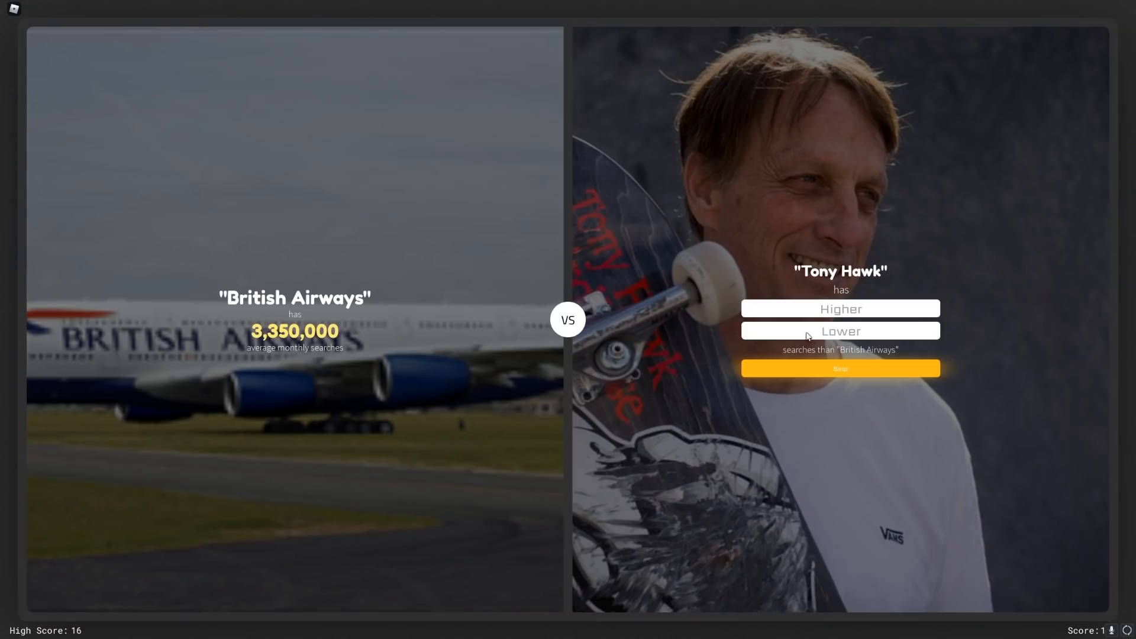
left_click(839, 331)
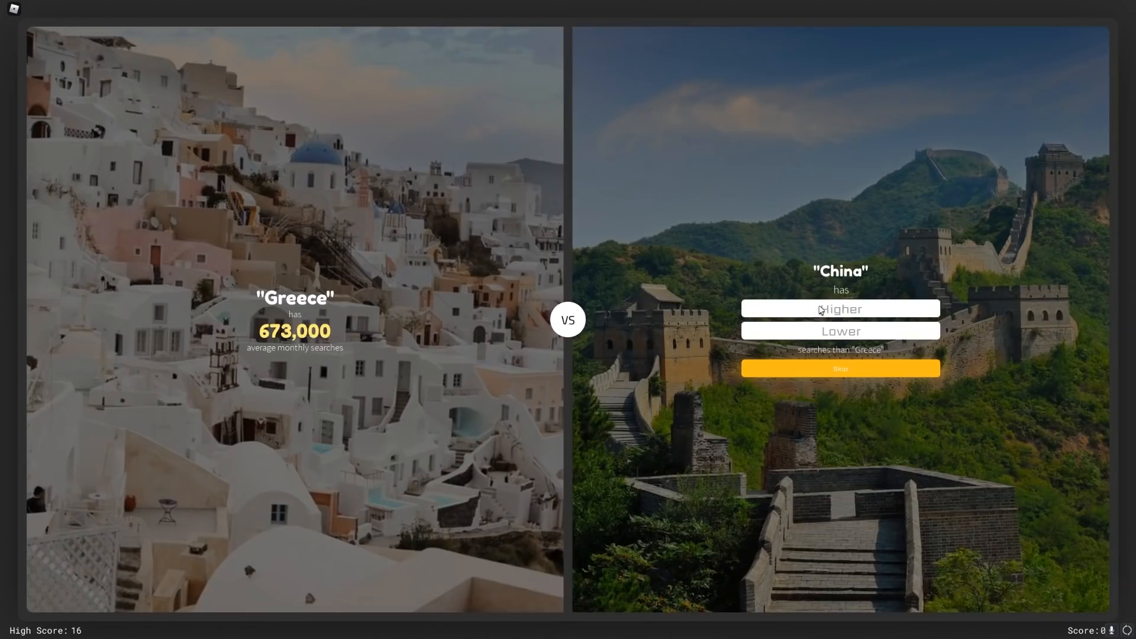
left_click(840, 309)
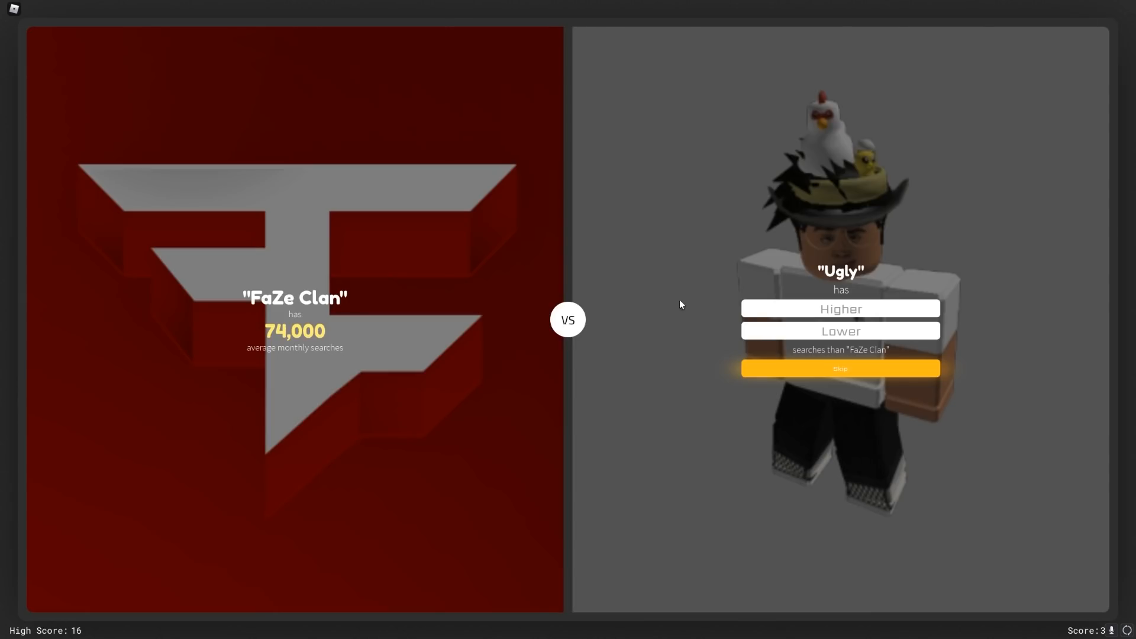
left_click(840, 307)
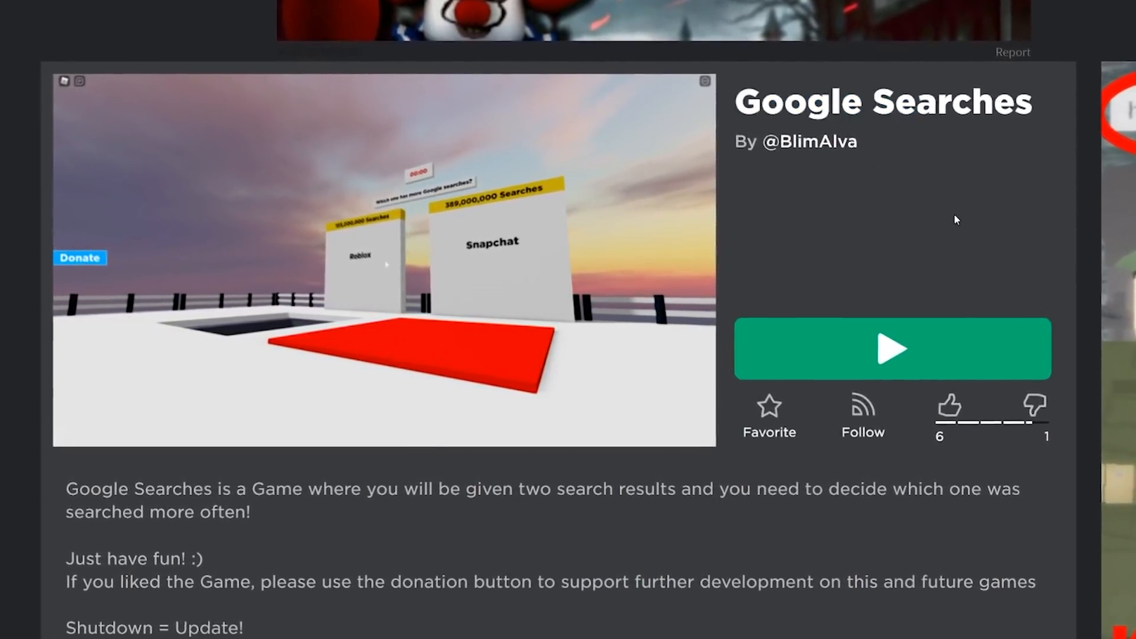
Step: Start the Google Searches game from its Roblox page, spawning the avatar for American Football vs Toyota
left_click(891, 349)
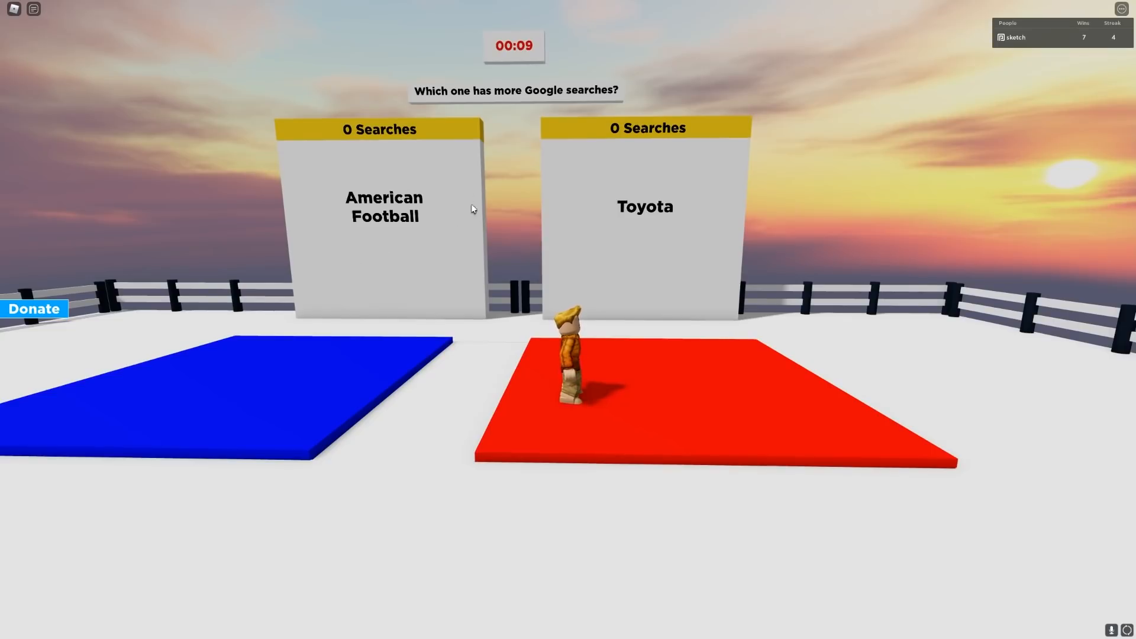
mouse_move(384, 192)
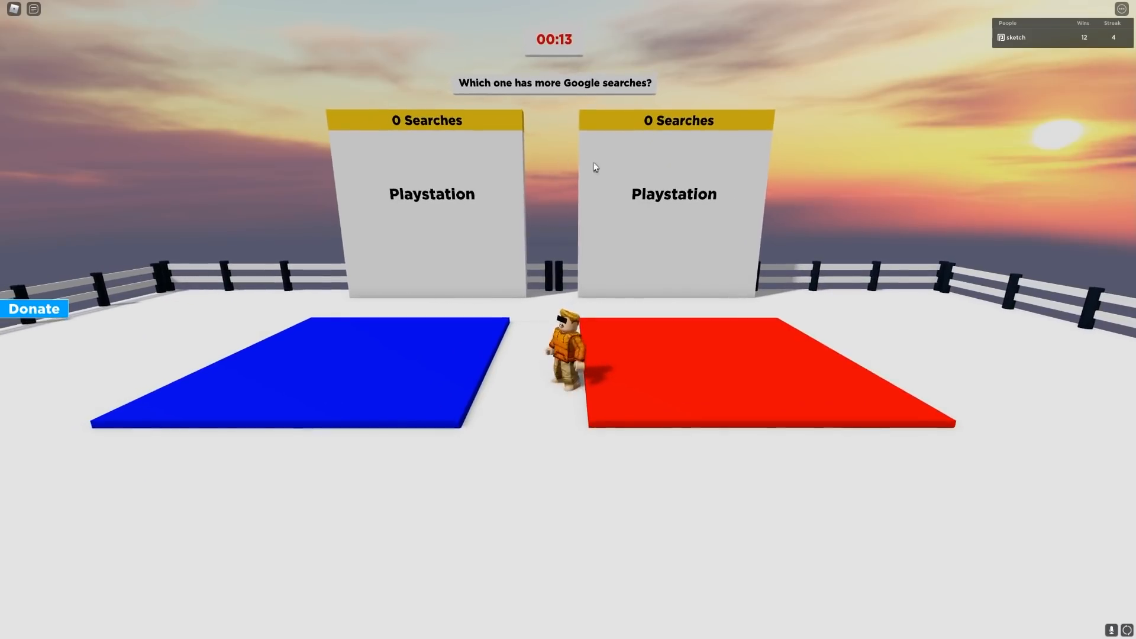
Step: Open the Roblox menu with Esc to leave the Google Searches experience
key("Escape")
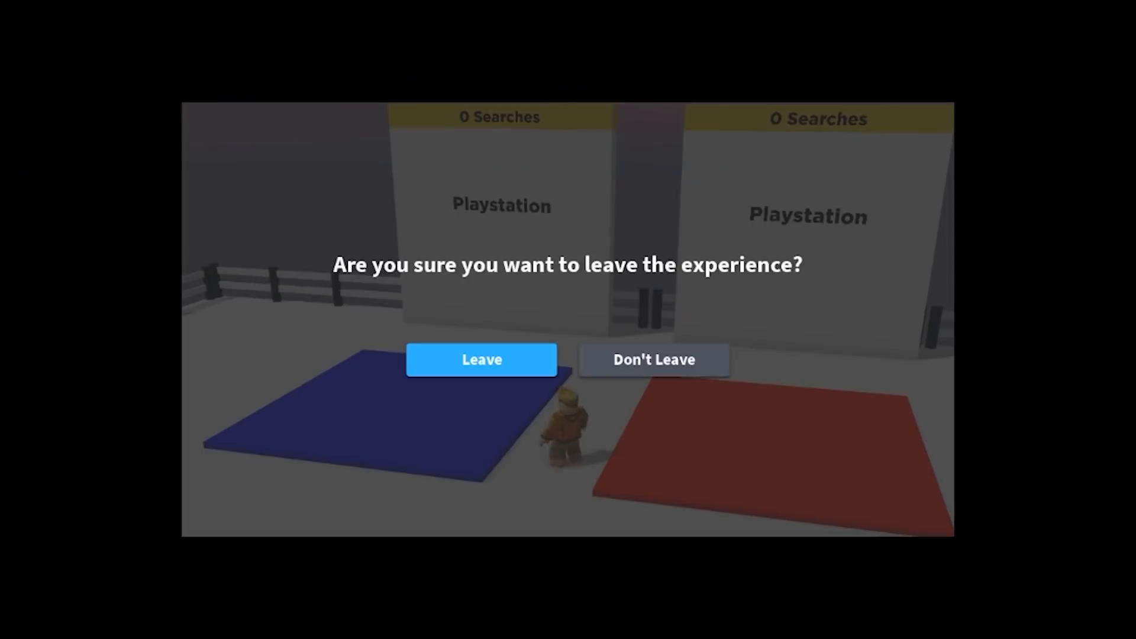